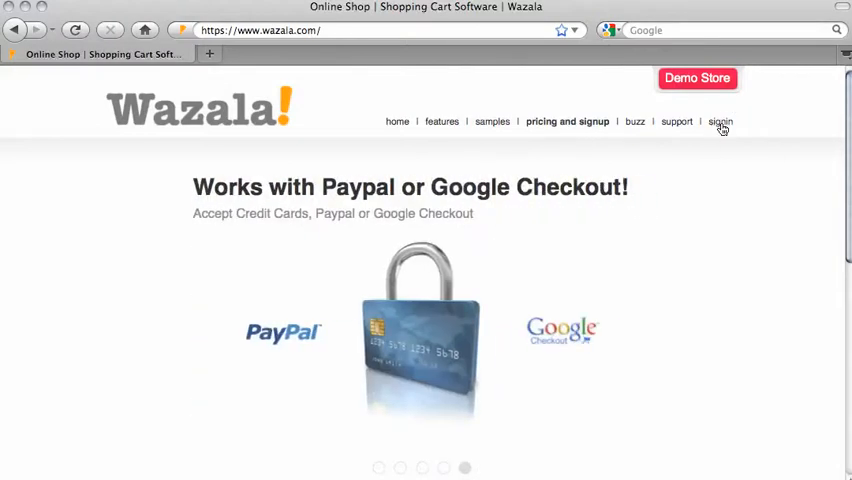
click(720, 121)
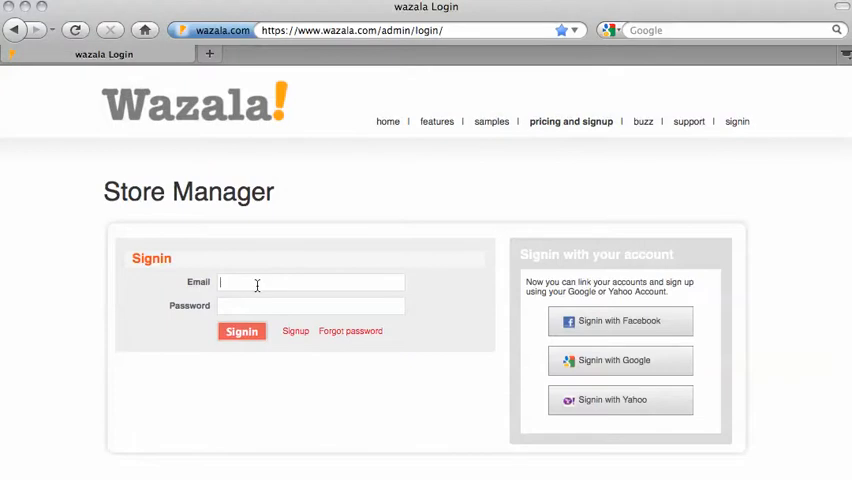
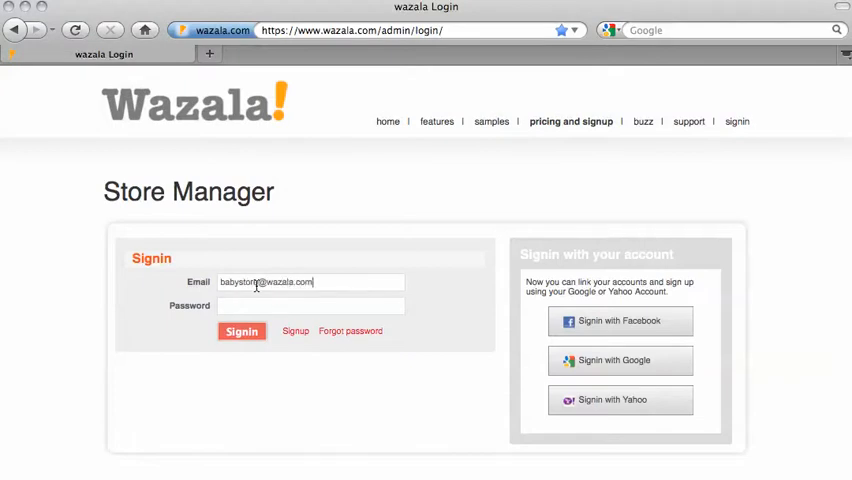
click(241, 331)
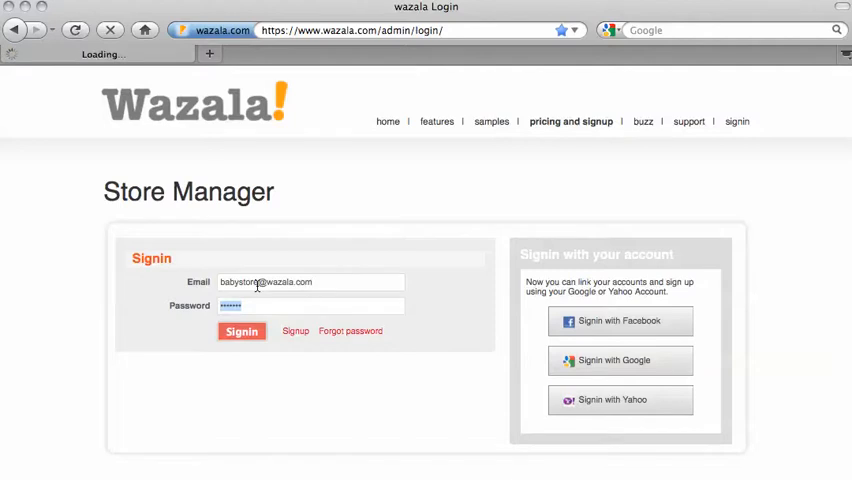
click(241, 331)
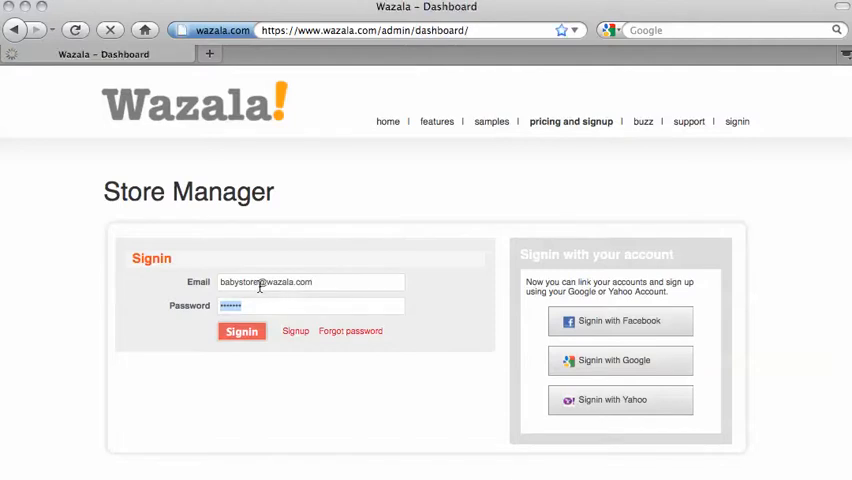
click(241, 331)
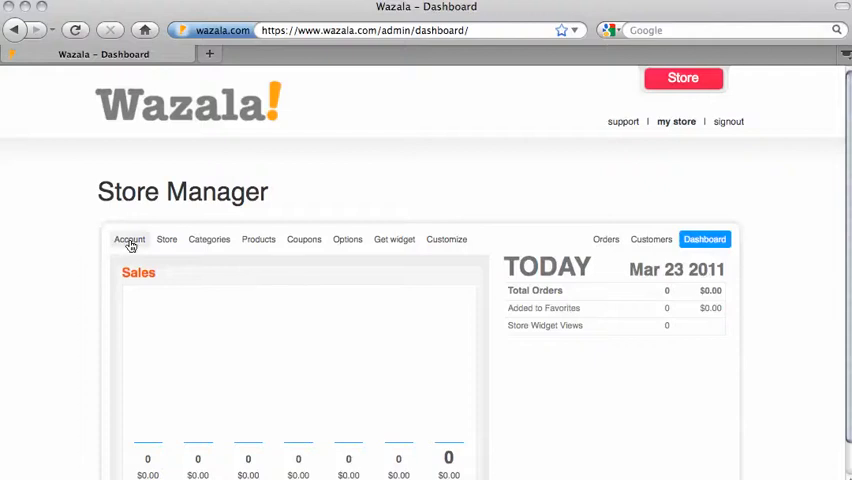
click(129, 239)
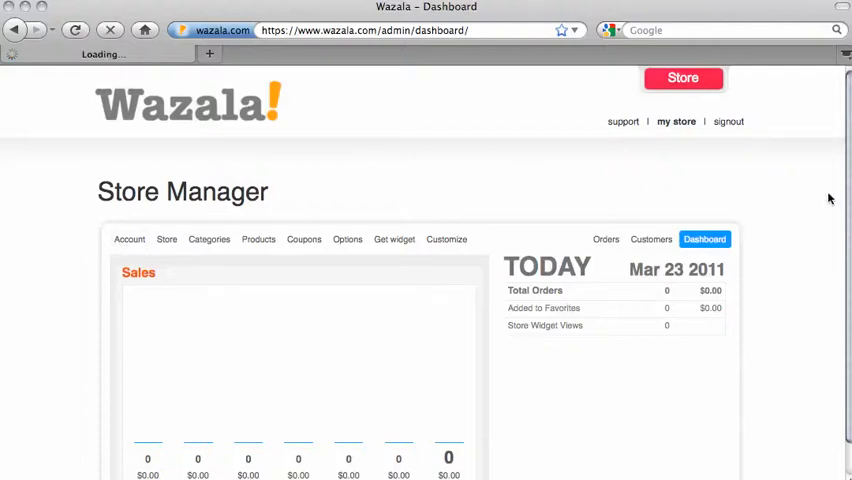
click(129, 239)
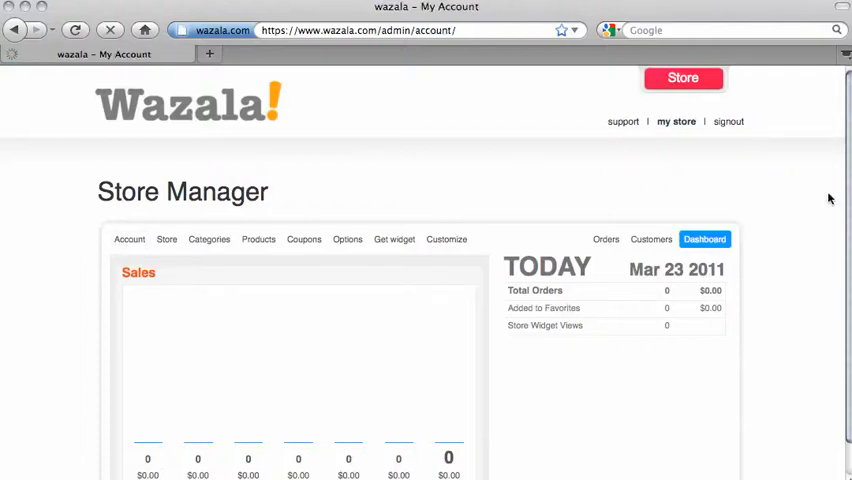
click(129, 239)
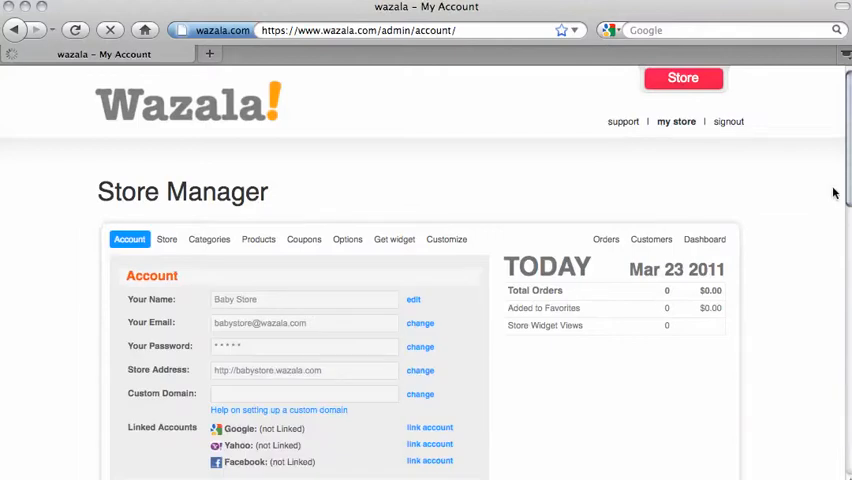
scroll(down, 3)
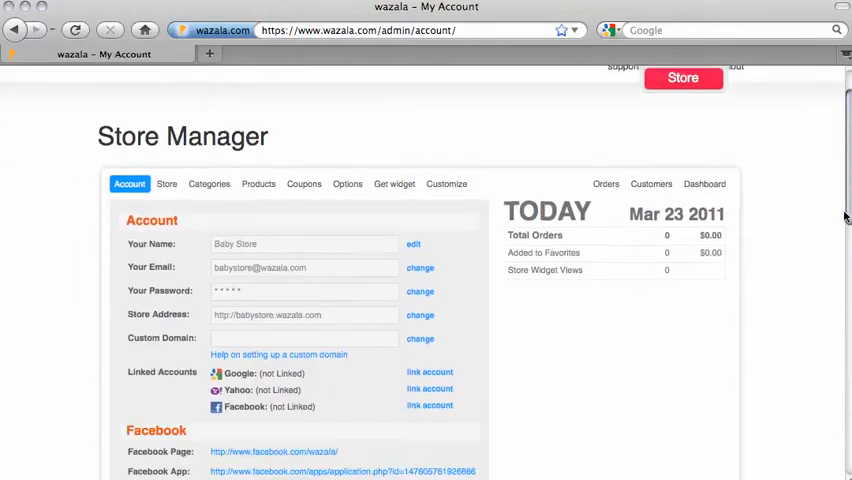
Scroll down the Account page to the Facebook section showing the Wazala Store Key.
scroll(down, 3)
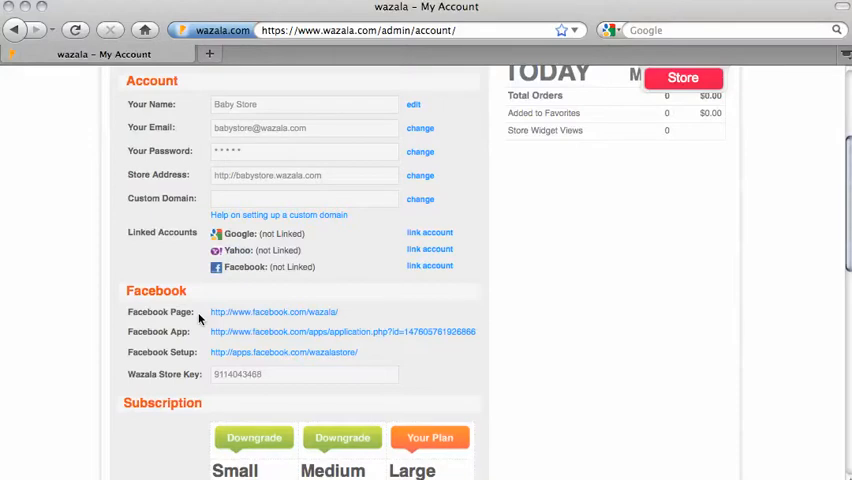
mouse_move(199, 337)
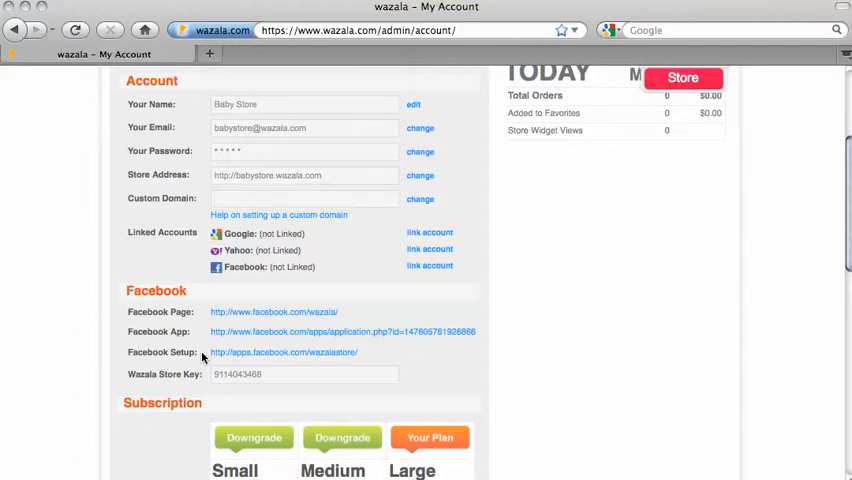
mouse_move(203, 378)
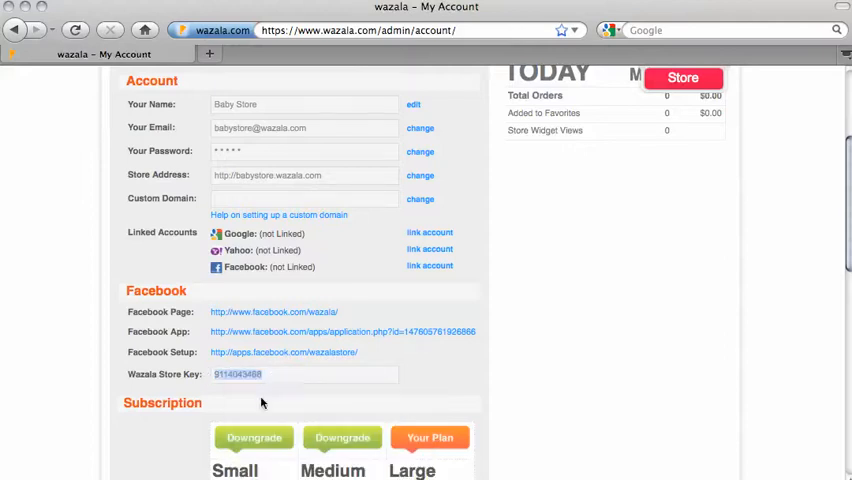
mouse_move(208, 377)
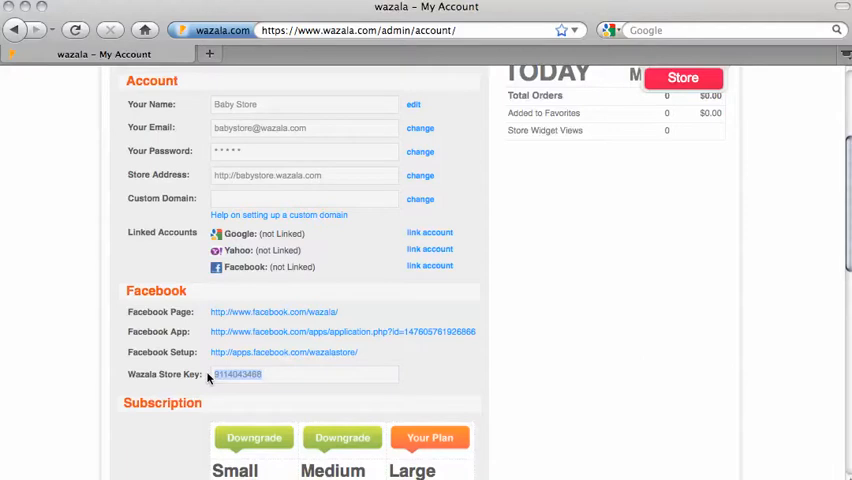
mouse_move(202, 338)
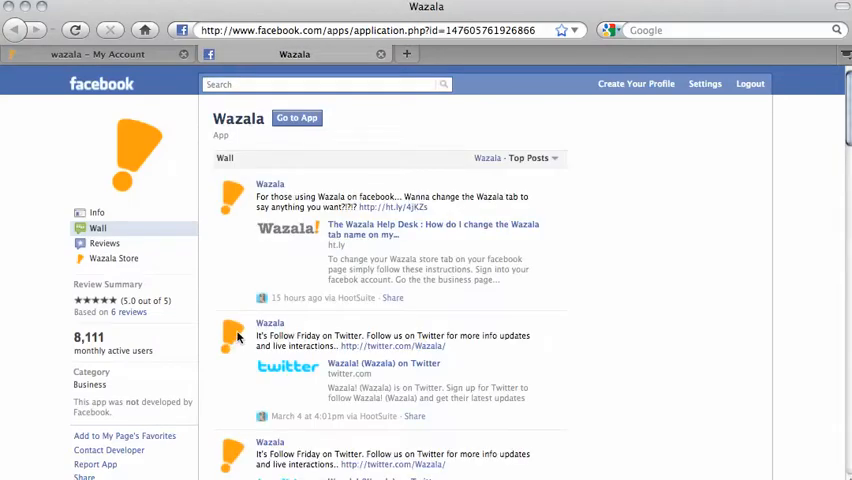
mouse_move(290, 145)
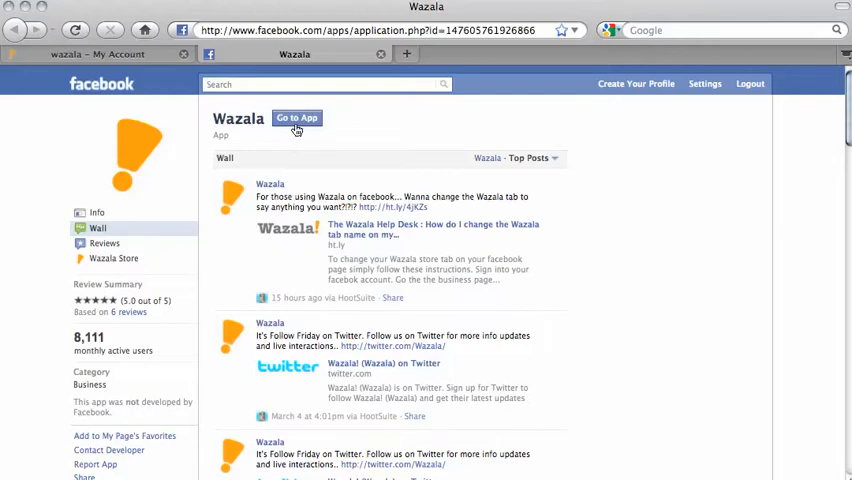
Launch the Wazala app from its Facebook app page via 'Go to App'.
click(296, 118)
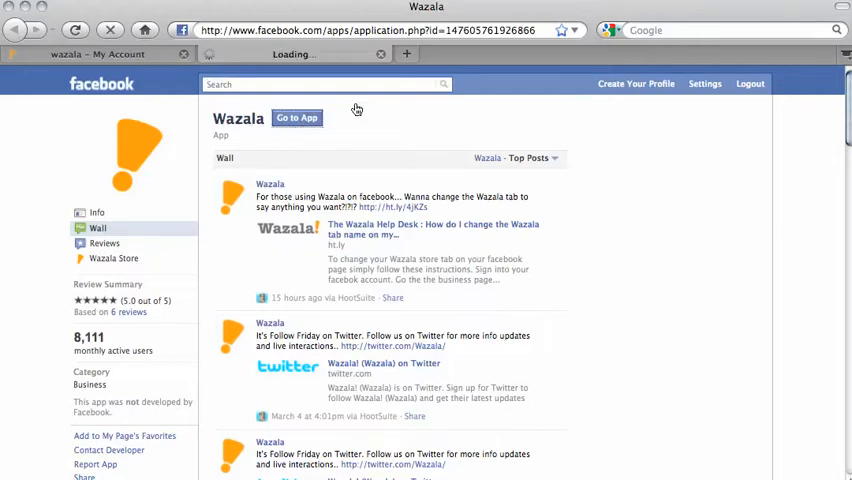
click(296, 118)
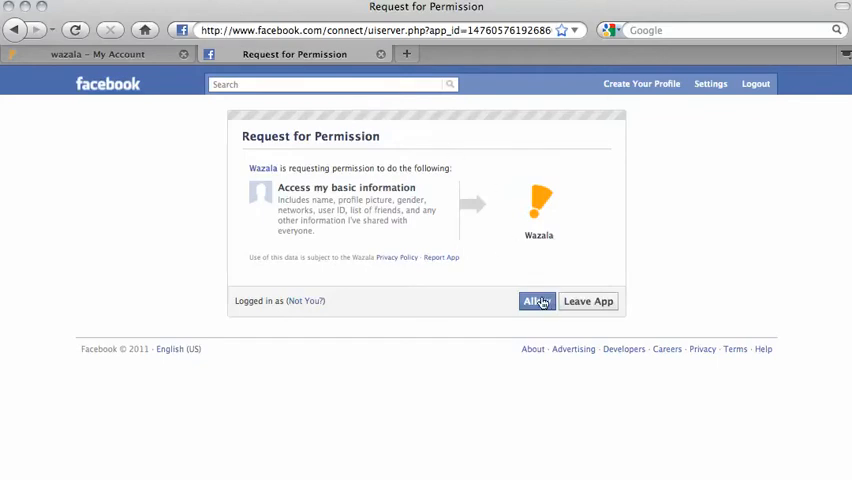
Allow Wazala to access basic Facebook account information.
click(537, 301)
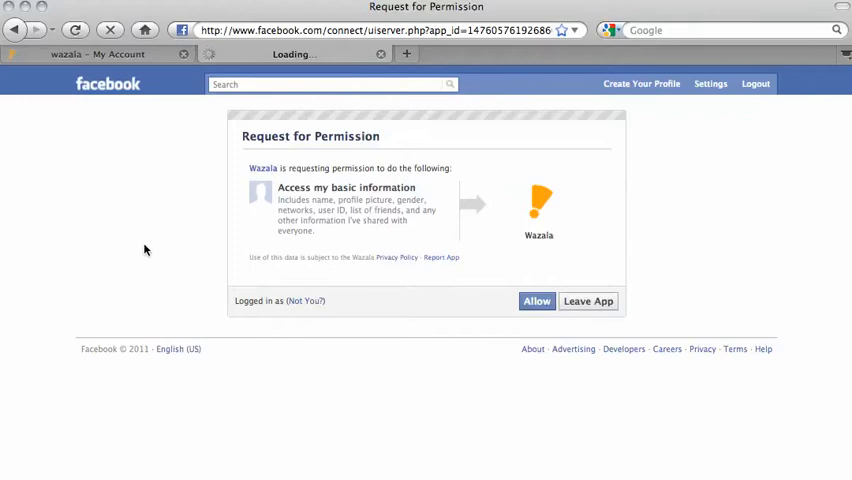
click(536, 301)
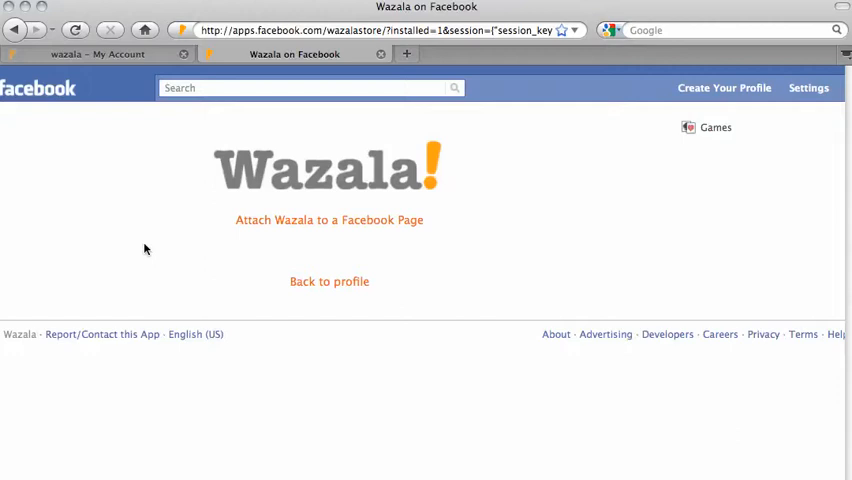
mouse_move(332, 227)
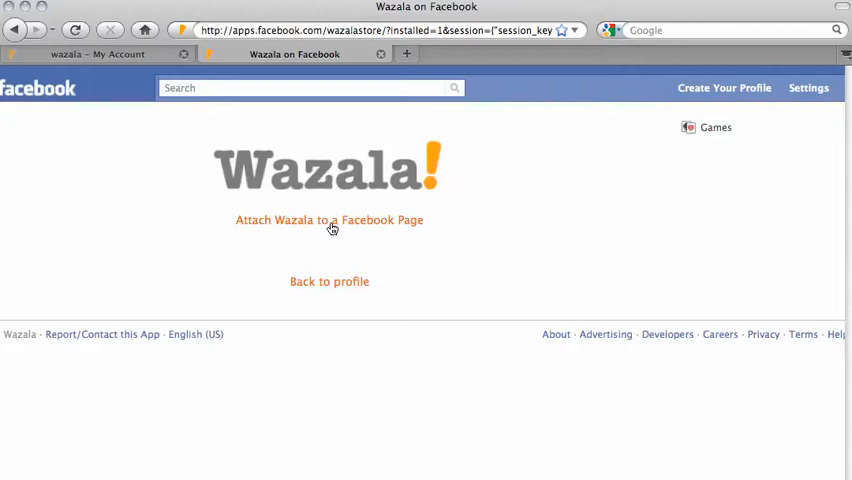
Choose 'Attach Wazala to a Facebook Page' on the Wazala on Facebook page.
click(329, 220)
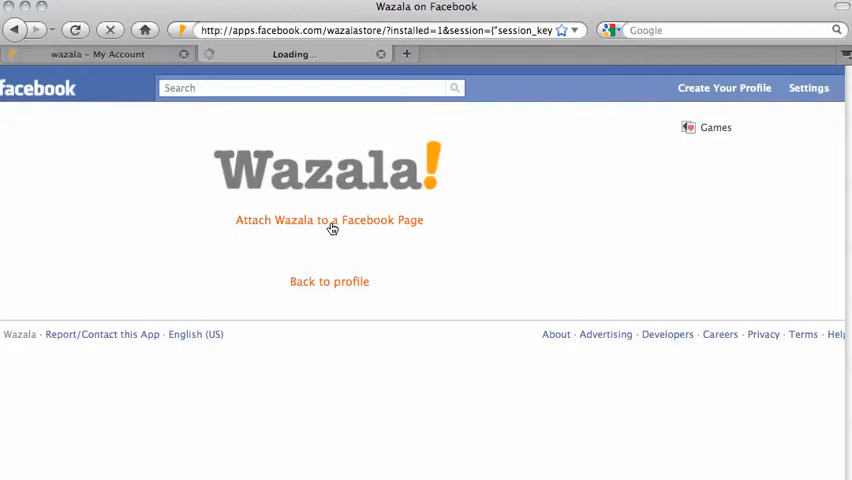
click(329, 220)
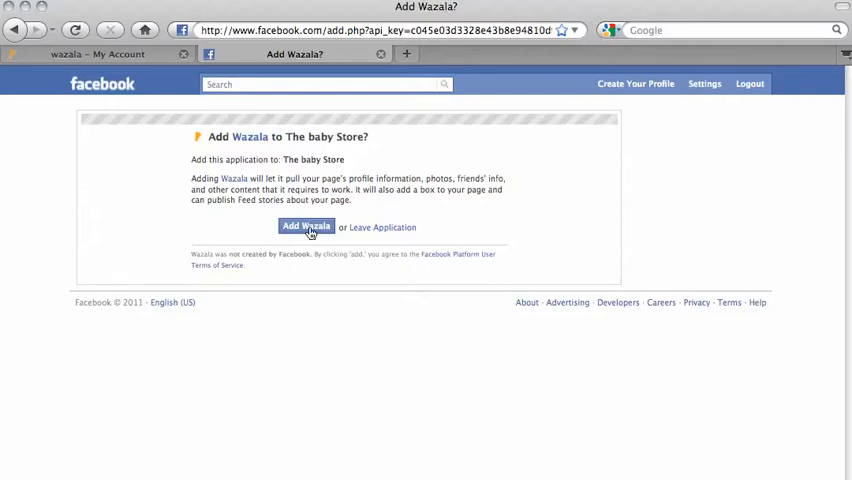
Confirm 'Add Wazala' to add the app to The baby Store page.
click(305, 226)
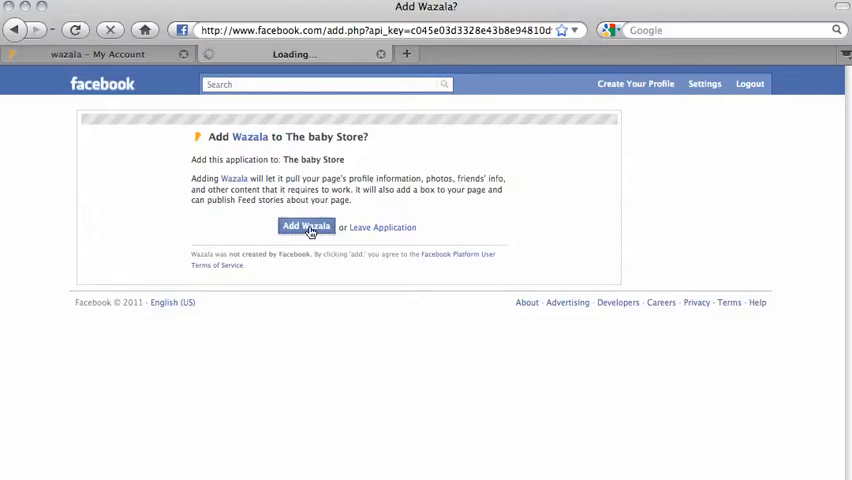
click(306, 226)
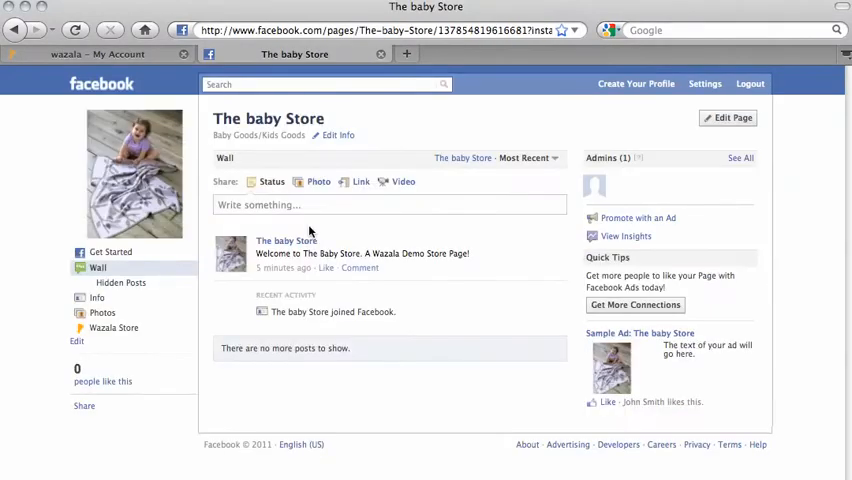
mouse_move(108, 333)
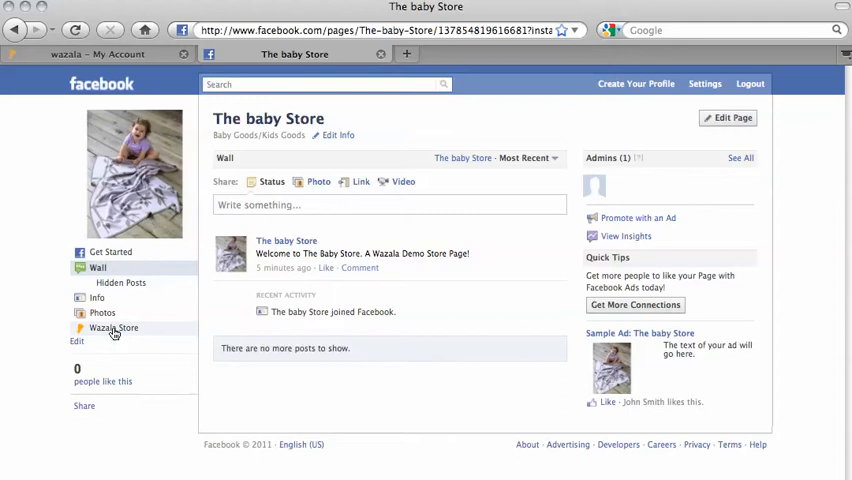
Open the 'Wazala Store' tab from The baby Store page's left sidebar.
click(113, 328)
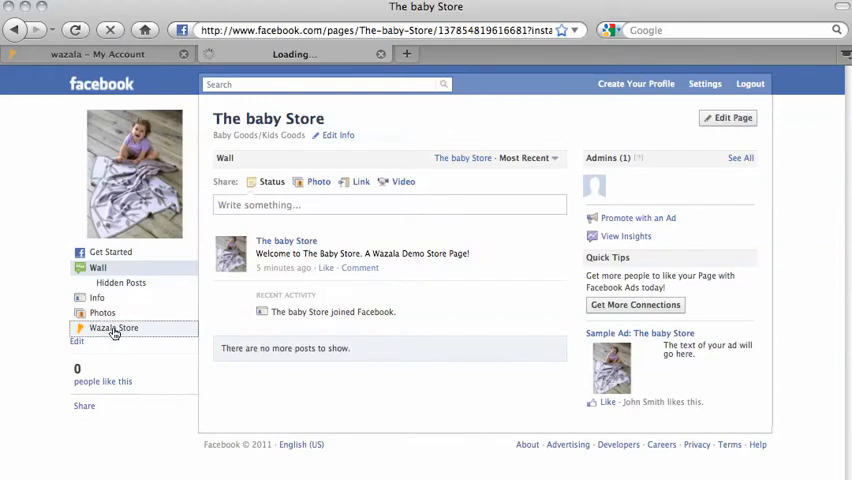
click(113, 328)
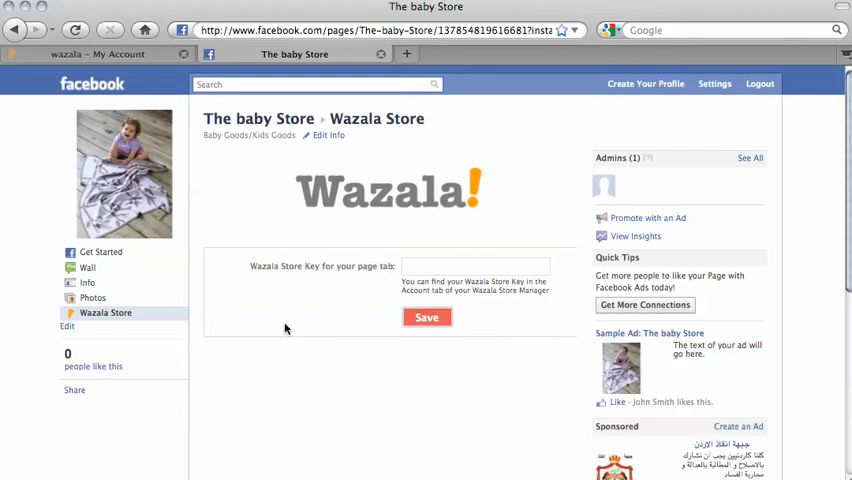
click(475, 266)
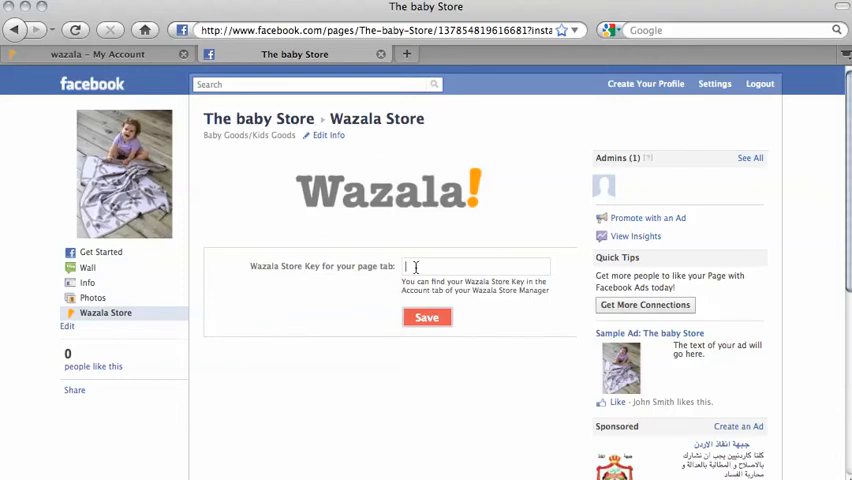
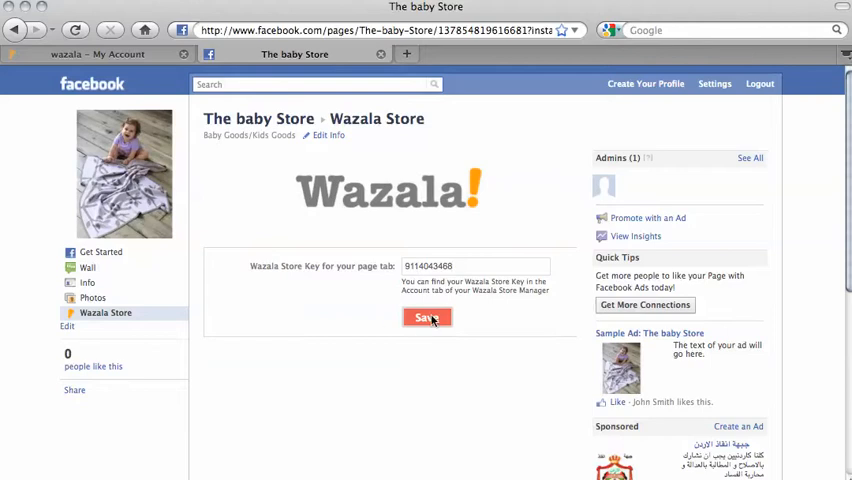
click(427, 317)
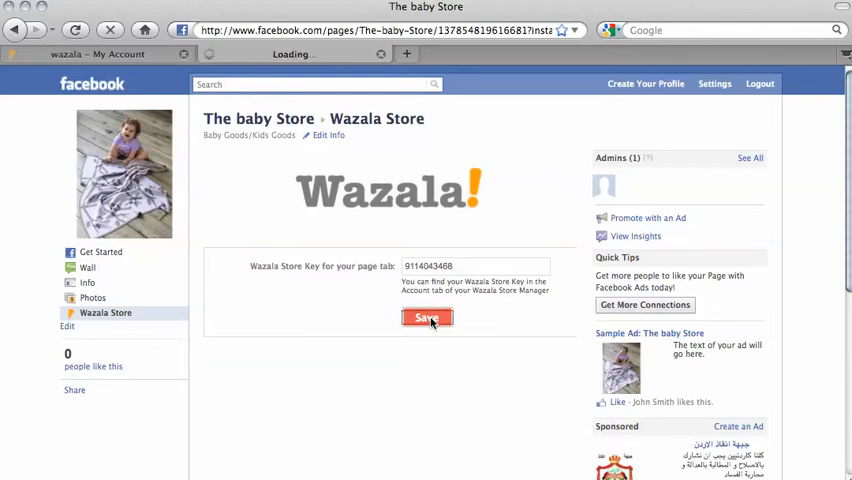
click(426, 317)
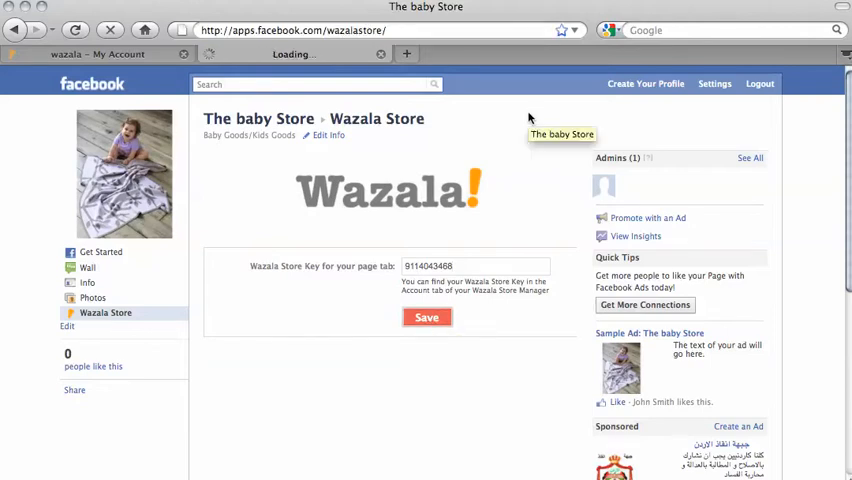
click(427, 317)
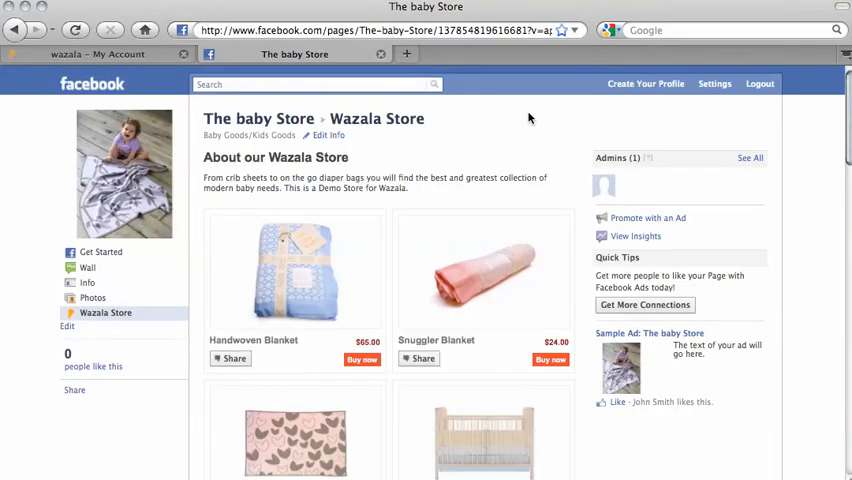